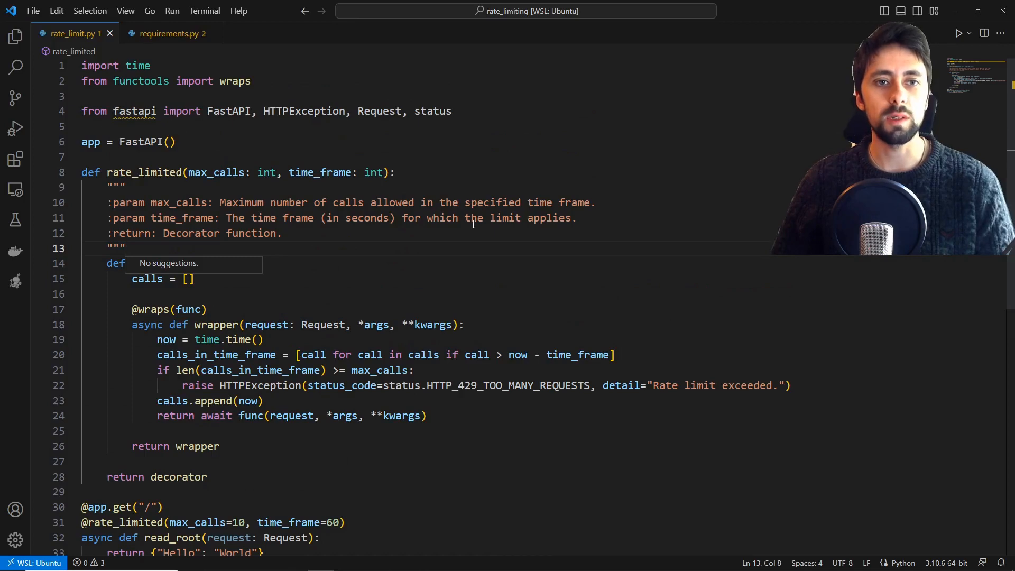
- Look over the project's requirements file, then return to the rate_limit.py code
scroll("down", 3)
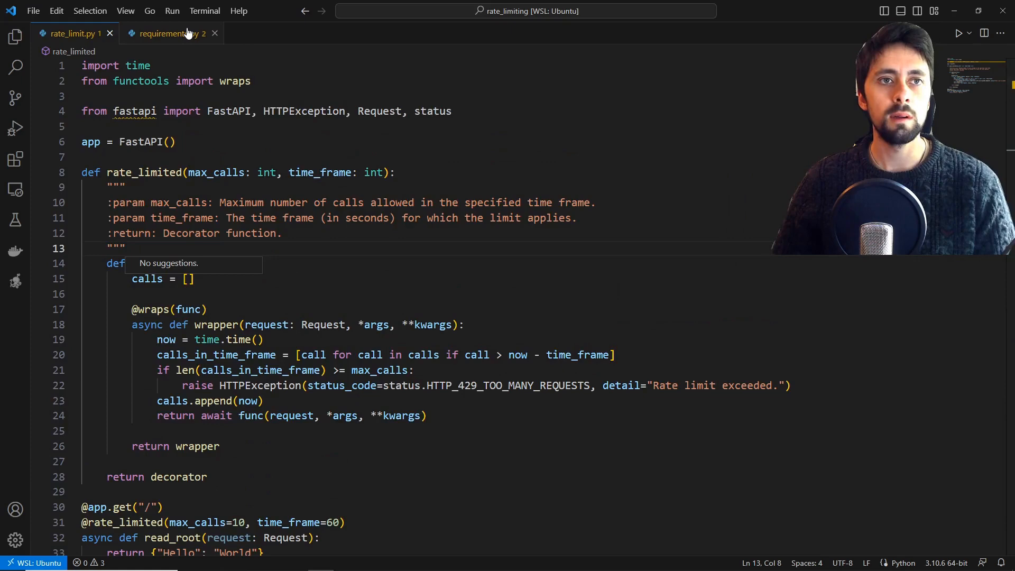
left_click(166, 33)
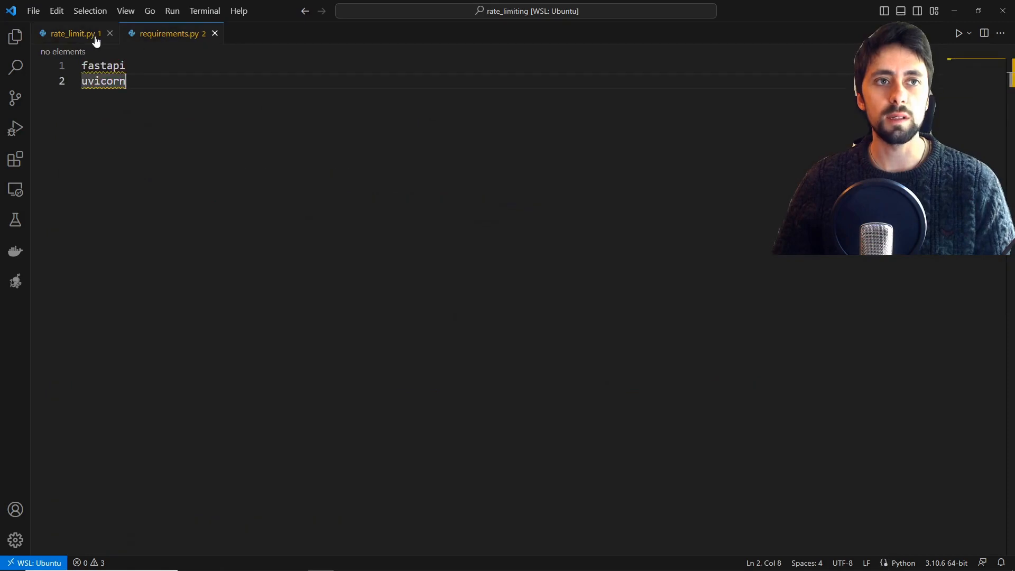
left_click(72, 33)
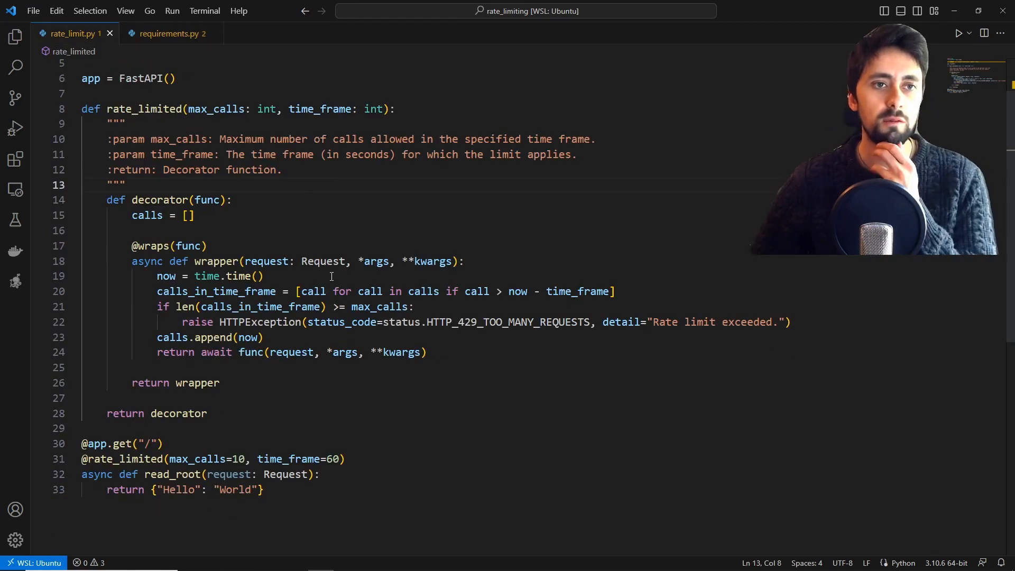
mouse_move(288, 261)
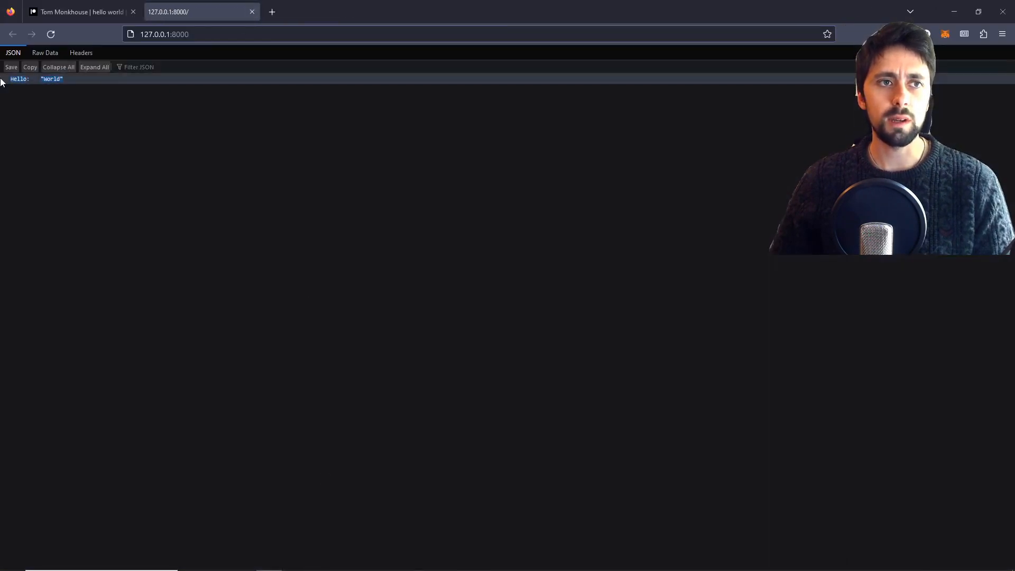
- Reload 127.0.0.1:8000 in Firefox until 'Rate limit exceeded' appears, switching back to VS Code
left_click(50, 34)
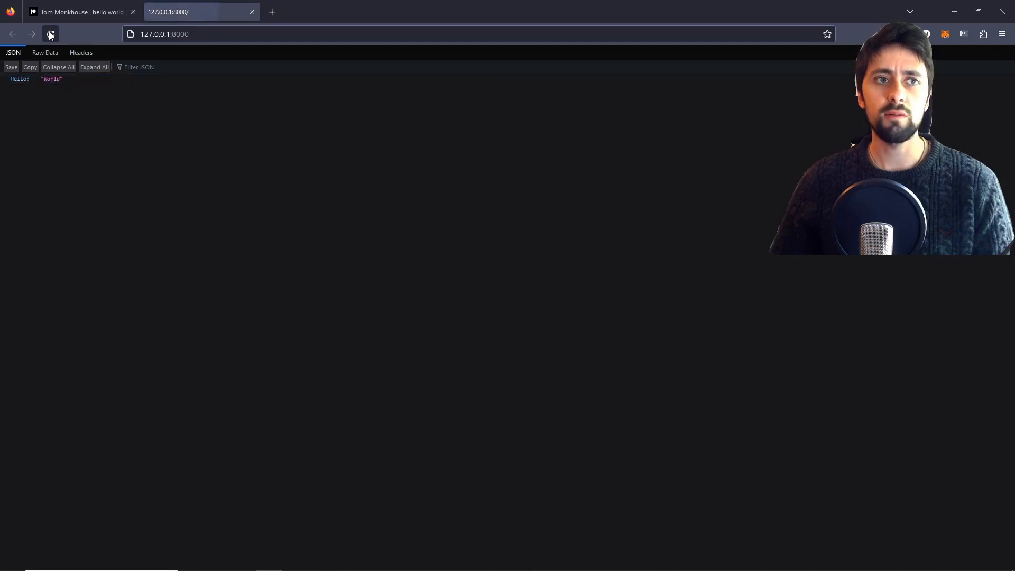
left_click(51, 34)
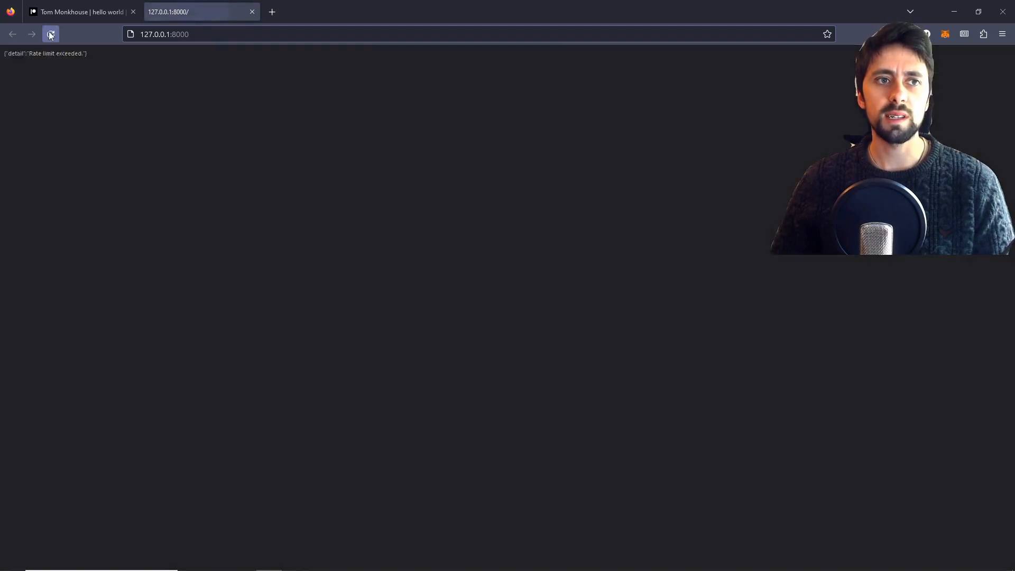
left_click(51, 34)
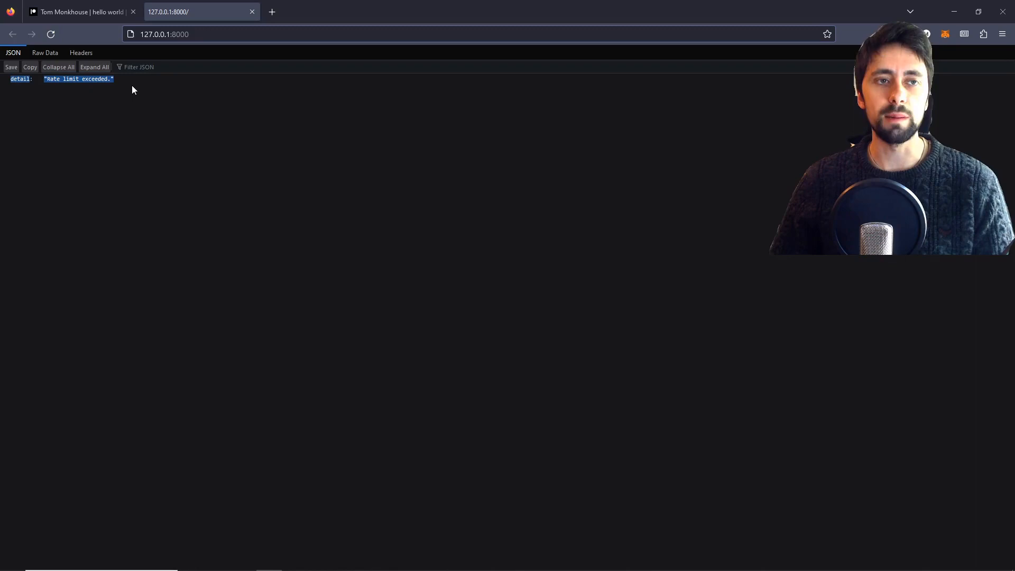
key("alt+tab")
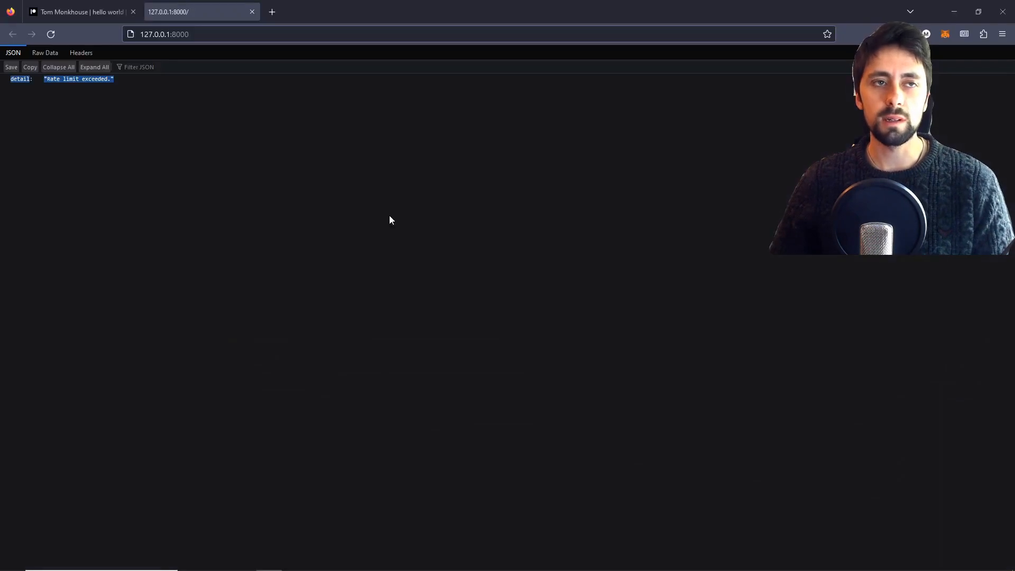
left_click(52, 34)
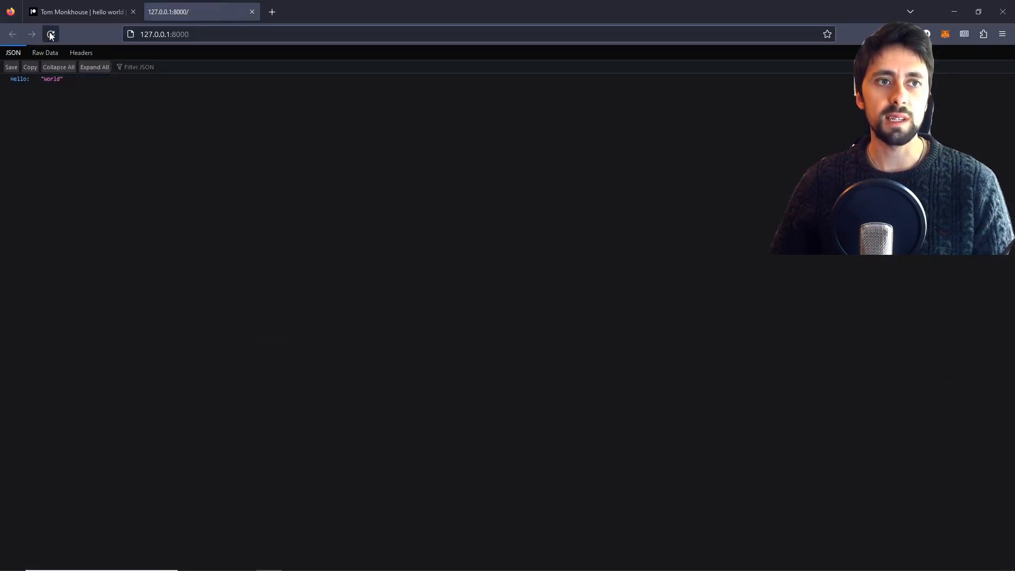
key("alt+tab")
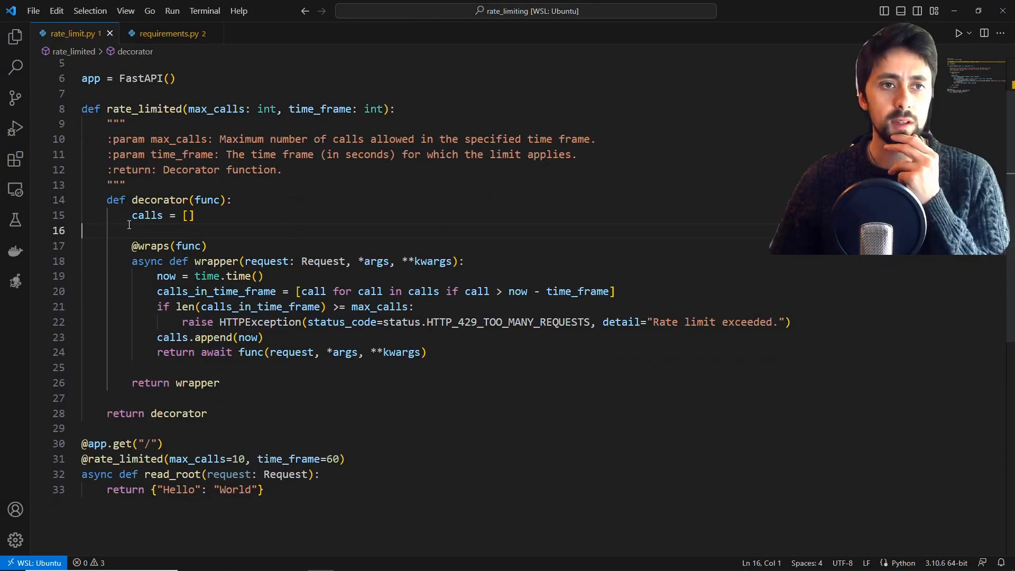
left_click_drag(132, 215, 194, 216)
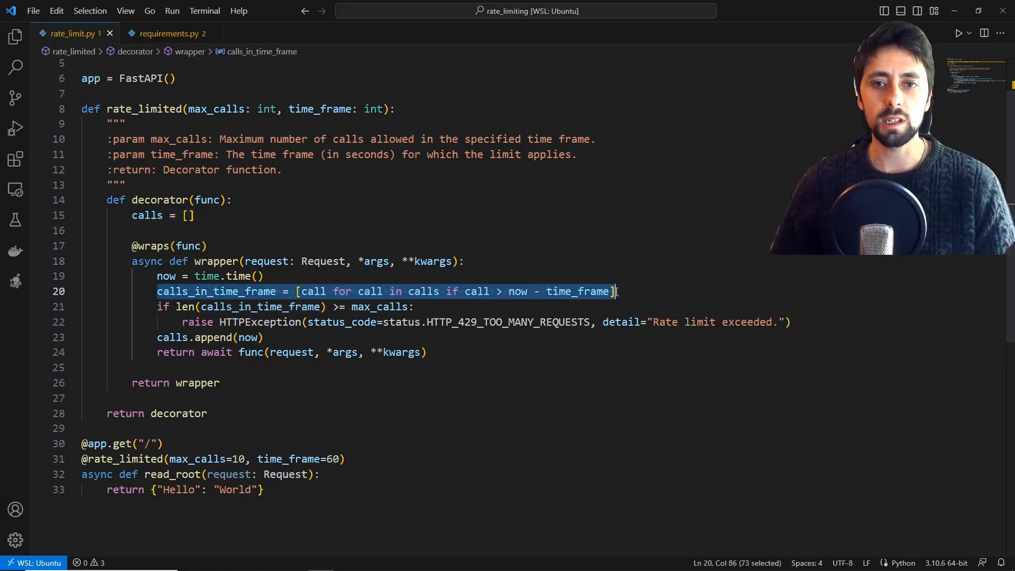
left_click(413, 291)
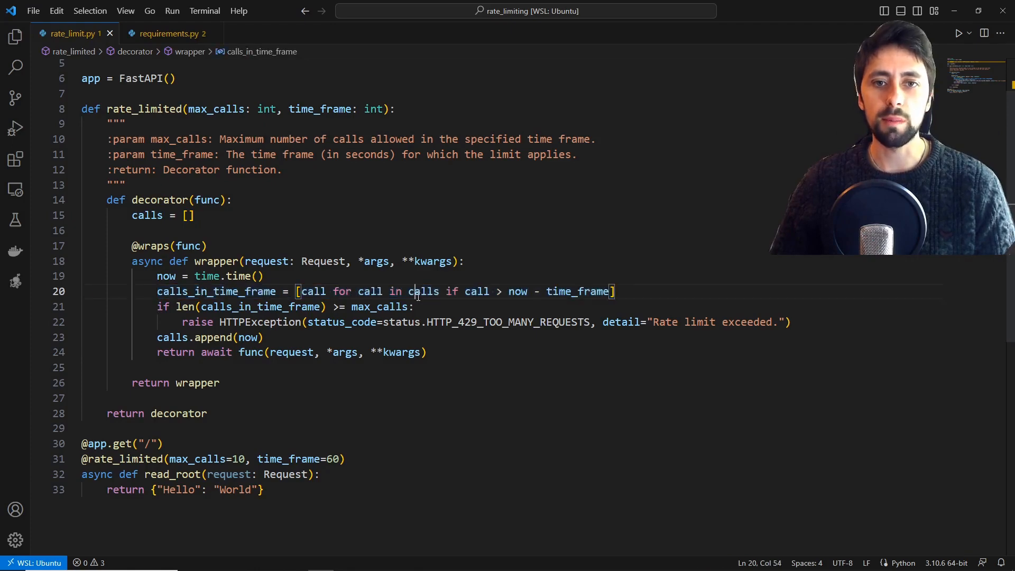
left_click_drag(411, 292, 614, 291)
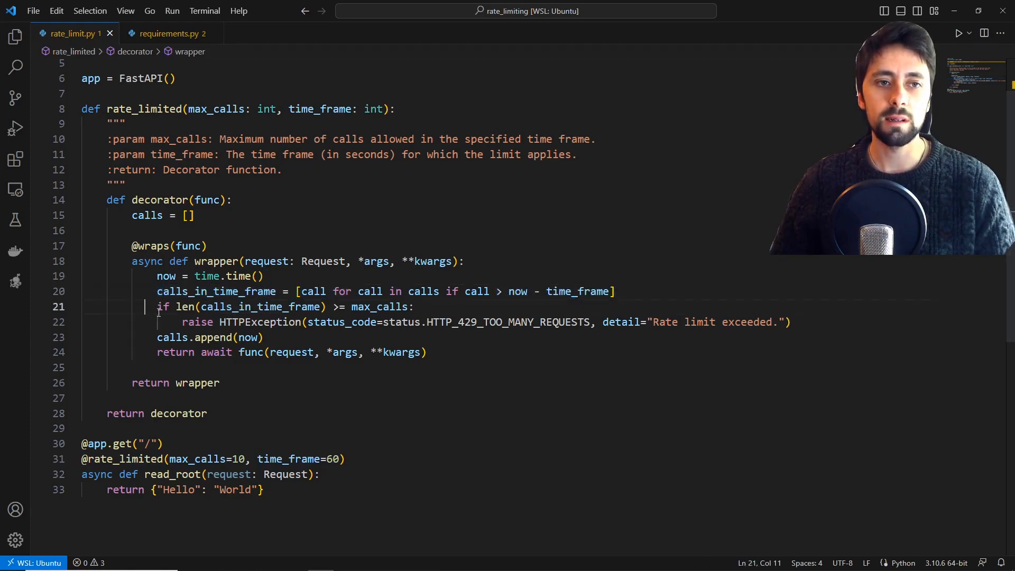
left_click_drag(157, 306, 415, 306)
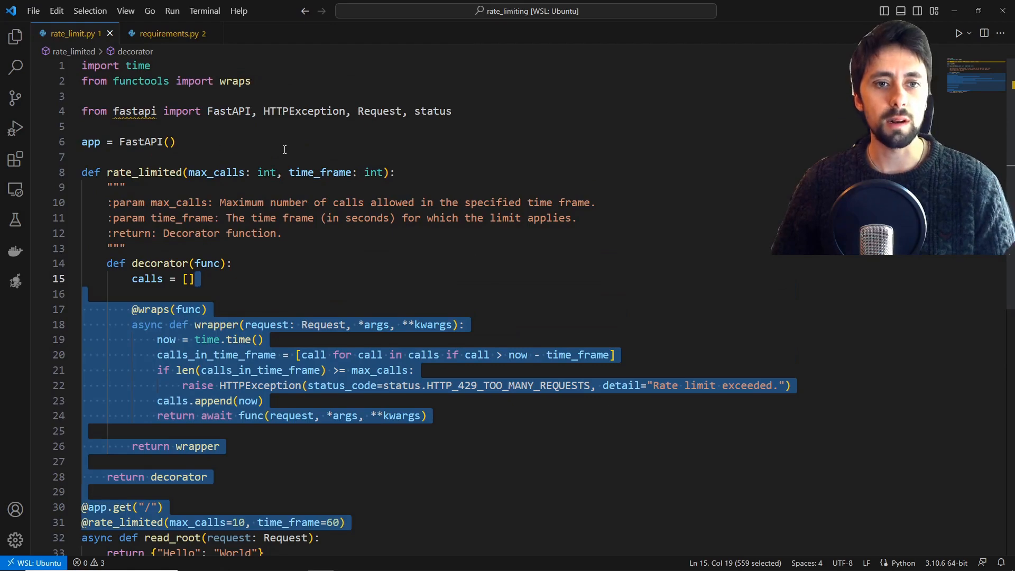
mouse_move(401, 198)
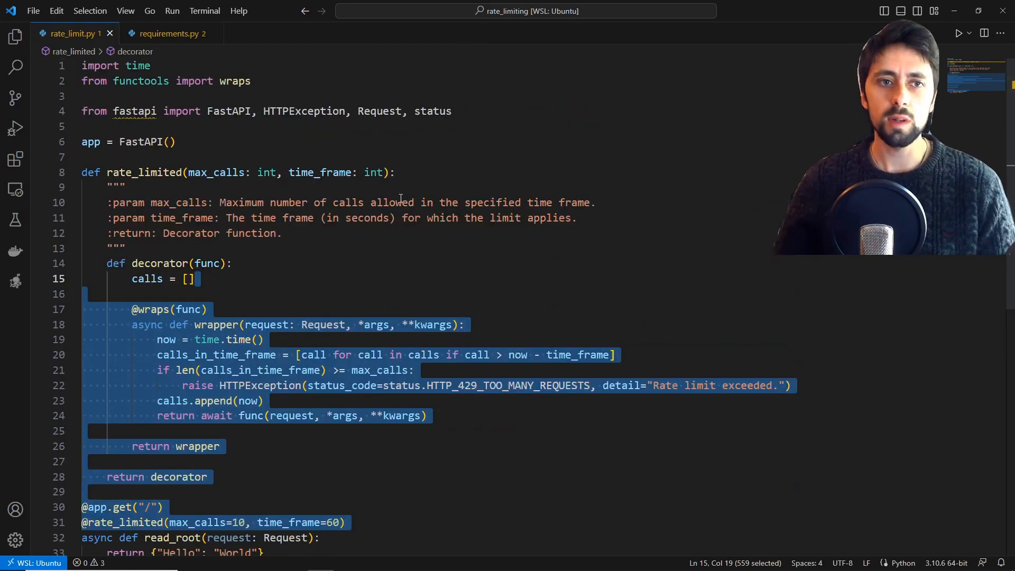
scroll("down", 3)
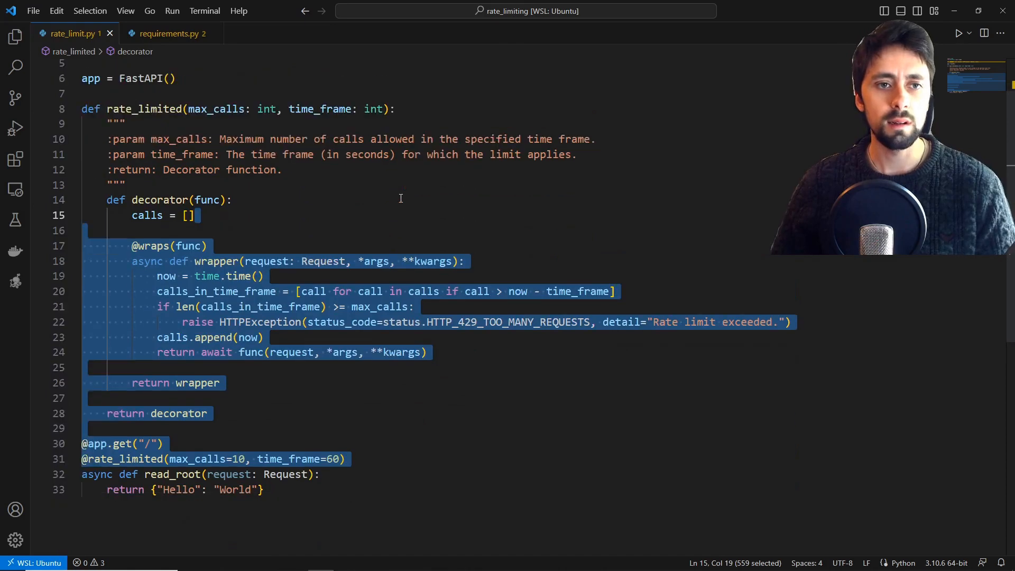
left_click(348, 495)
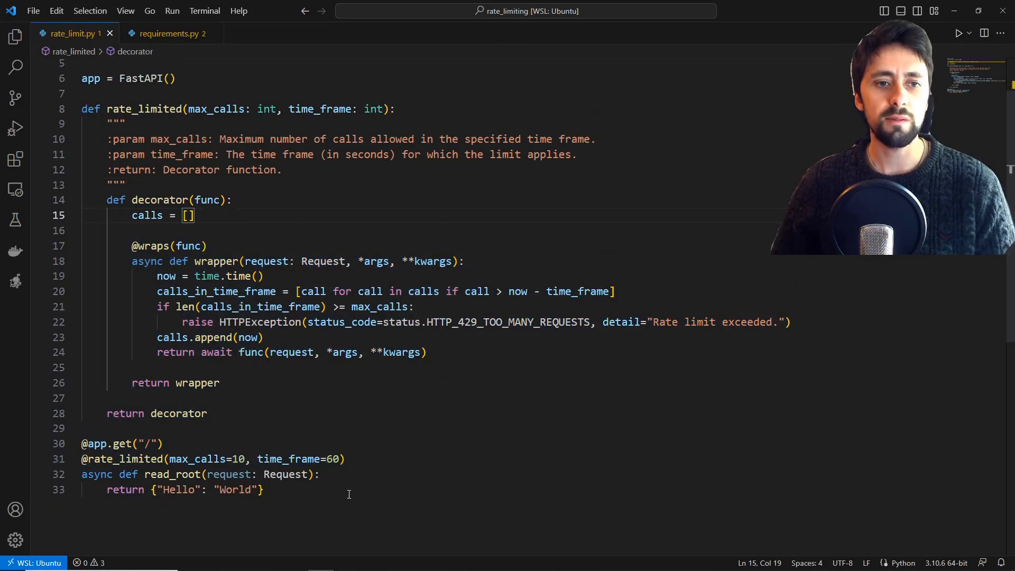
key("Ctrl+a")
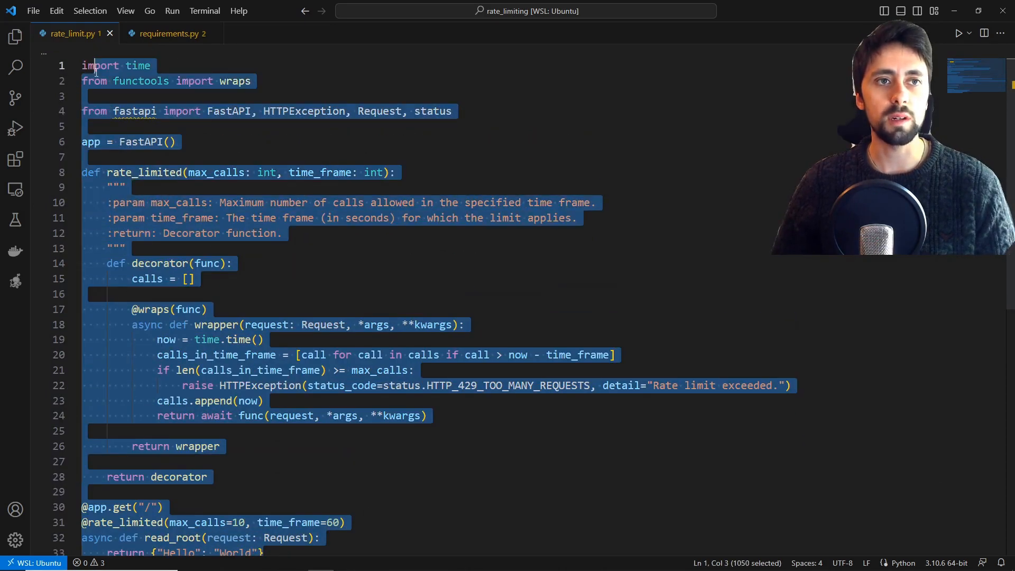